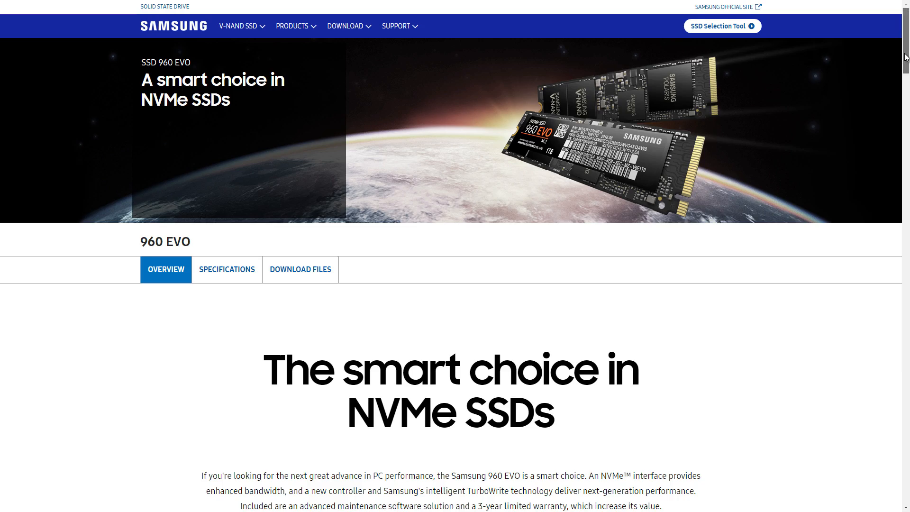
{"action": "scroll", "scroll_direction": "down", "scroll_amount": 3}
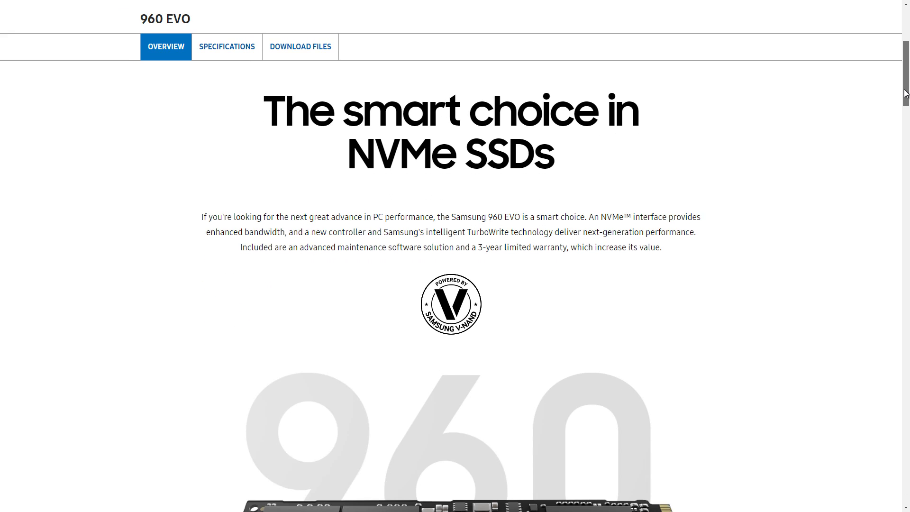
{"action": "scroll", "scroll_direction": "down", "scroll_amount": 3}
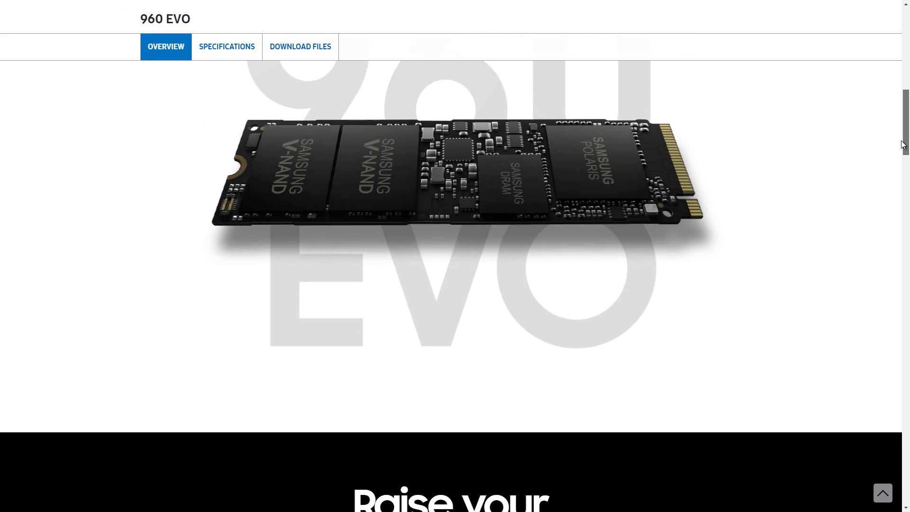
{"action": "scroll", "scroll_direction": "down", "scroll_amount": 3}
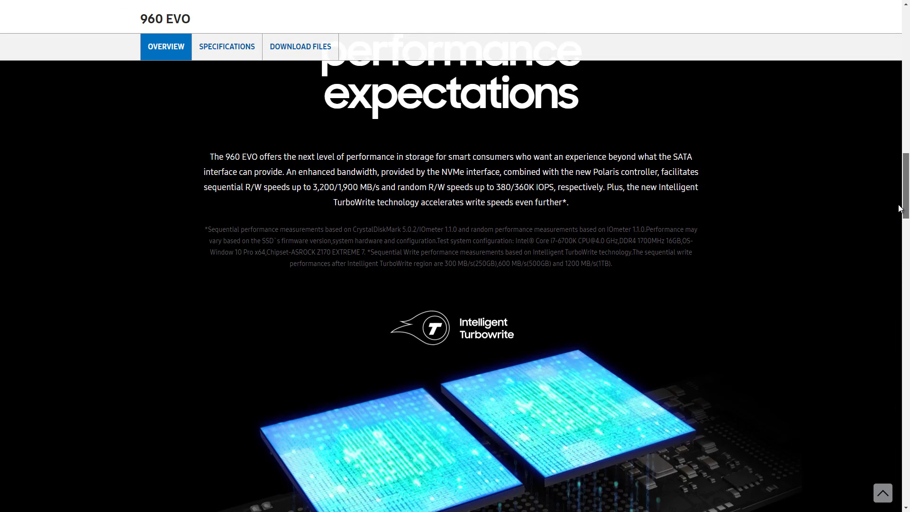
{"action": "scroll", "scroll_direction": "down", "scroll_amount": 3}
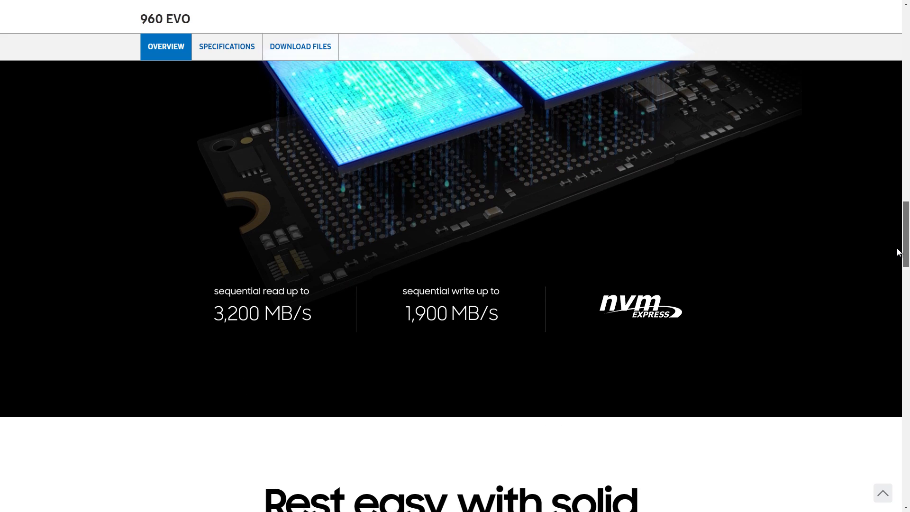
{"action": "scroll", "scroll_direction": "down", "scroll_amount": 3}
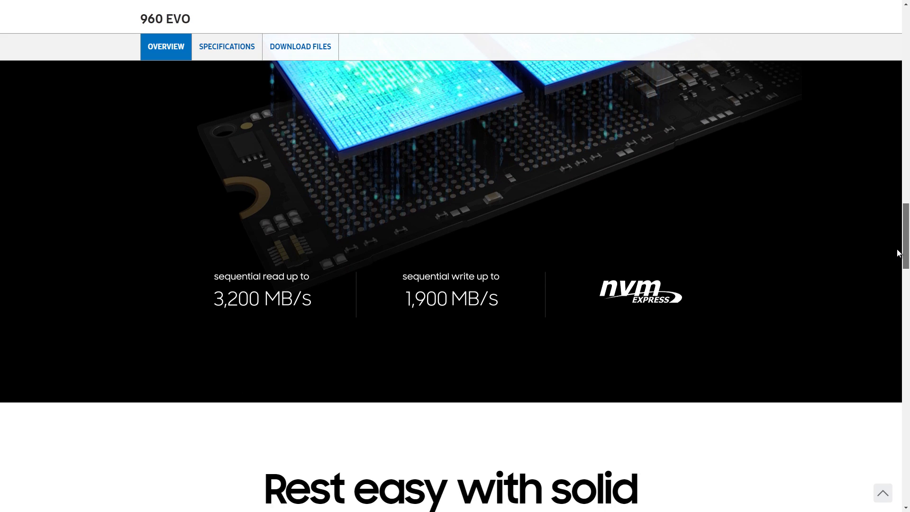